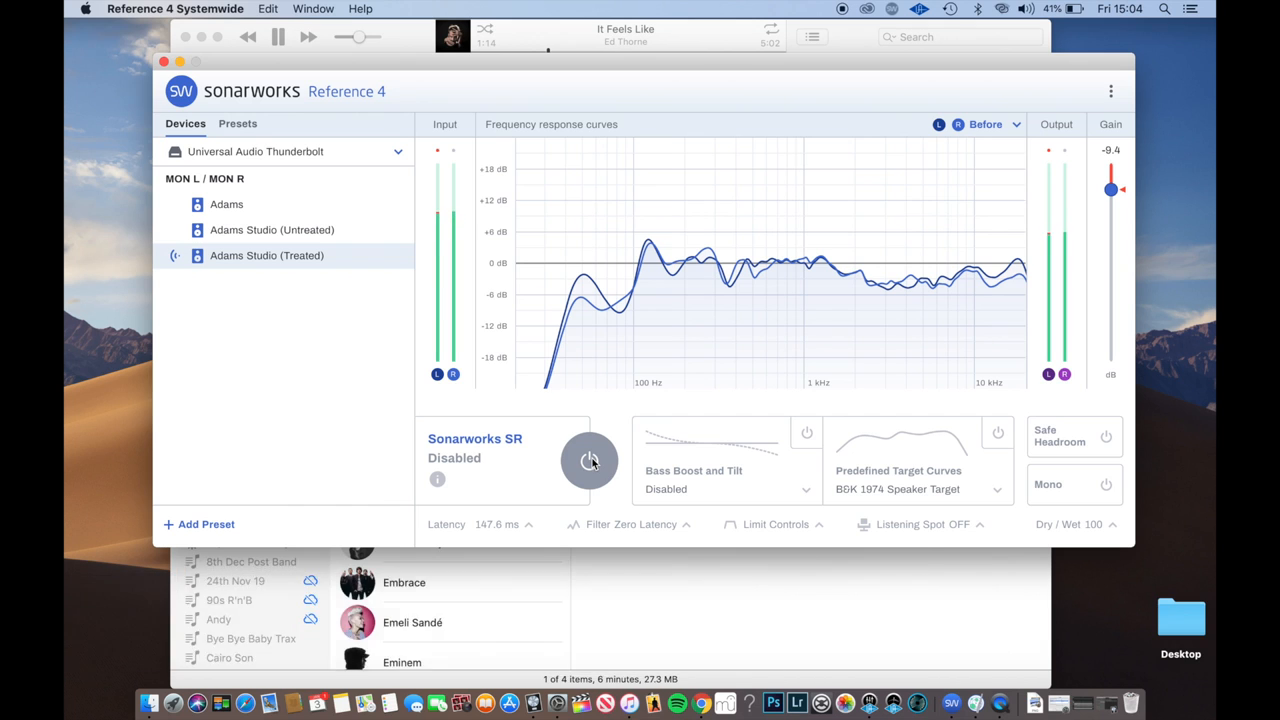
Step: Enable correction for the treated Adams Studio monitor profile, revealing correction curves beside the before curves
click(588, 460)
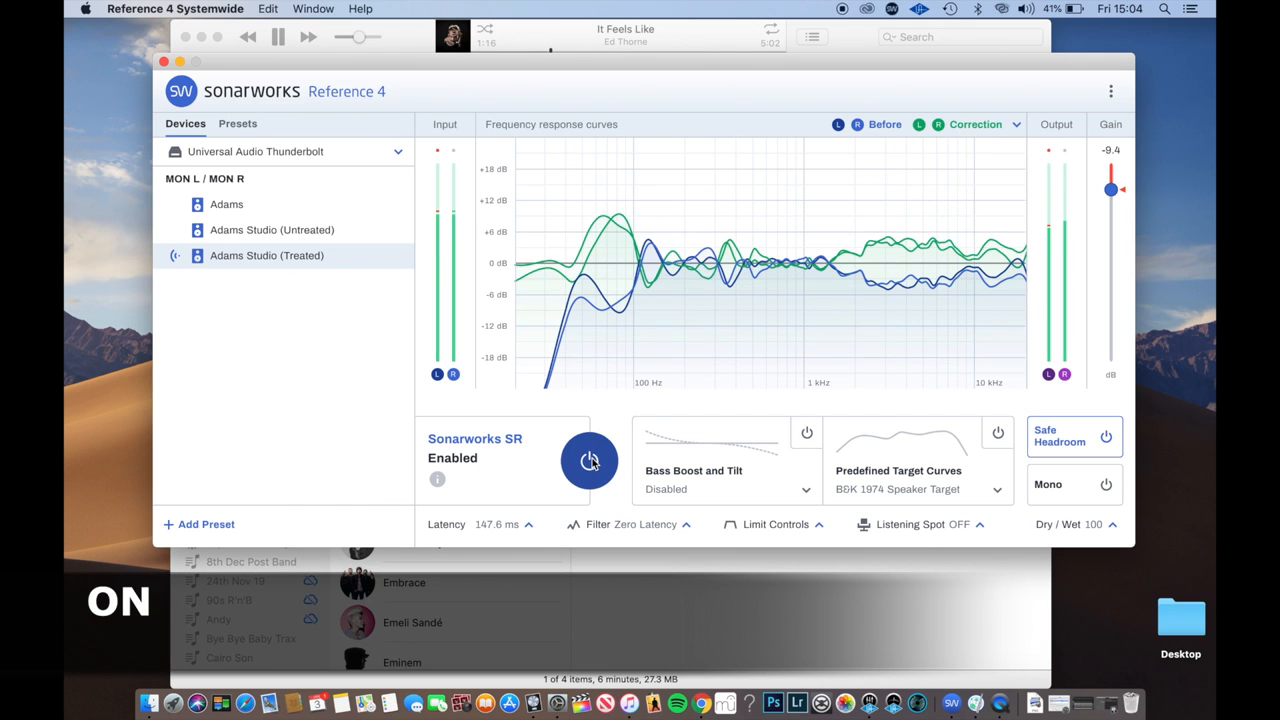